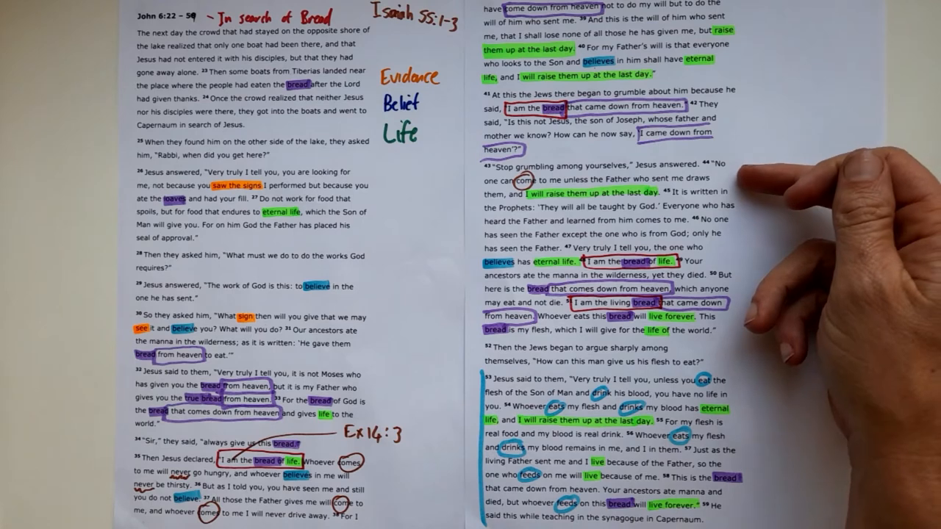
{"action": "mouse_move", "coordinate": [809, 221]}
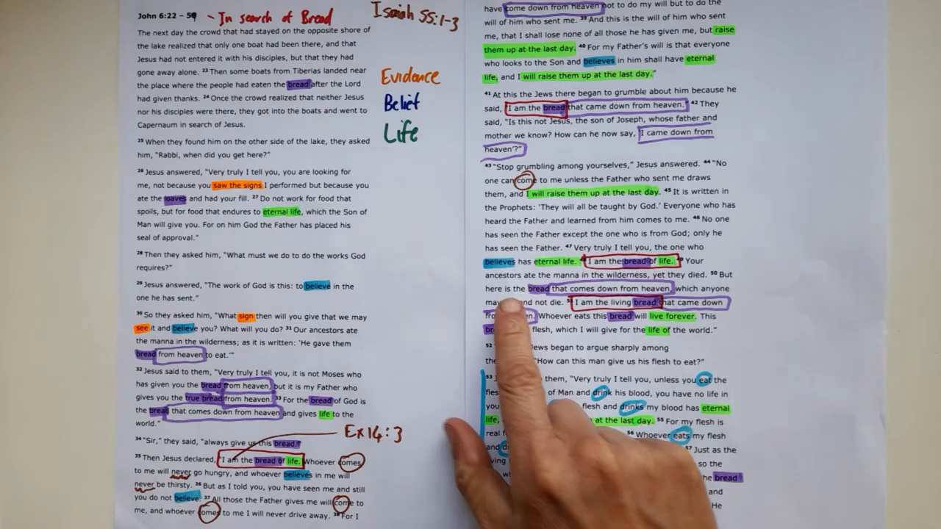
{"action": "mouse_move", "coordinate": [530, 338]}
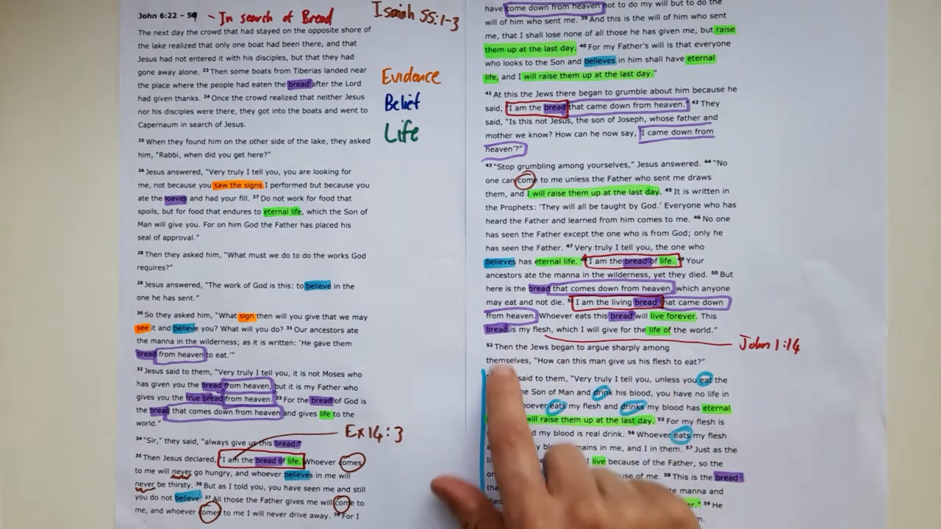
{"action": "mouse_move", "coordinate": [530, 368]}
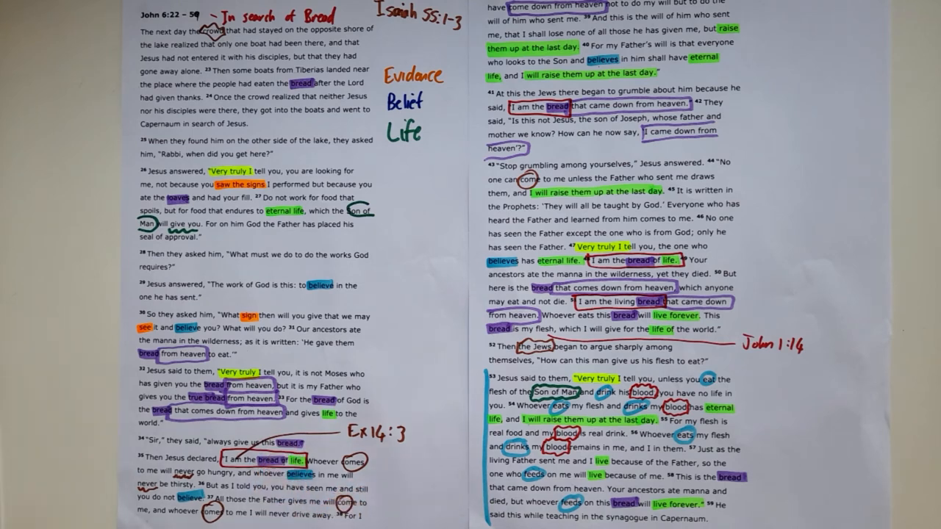
{"action": "mouse_move", "coordinate": [243, 345]}
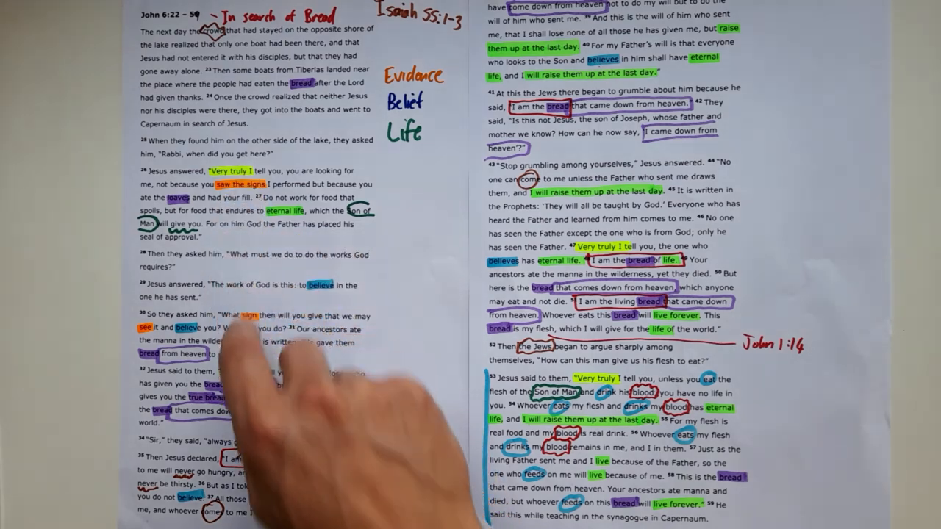